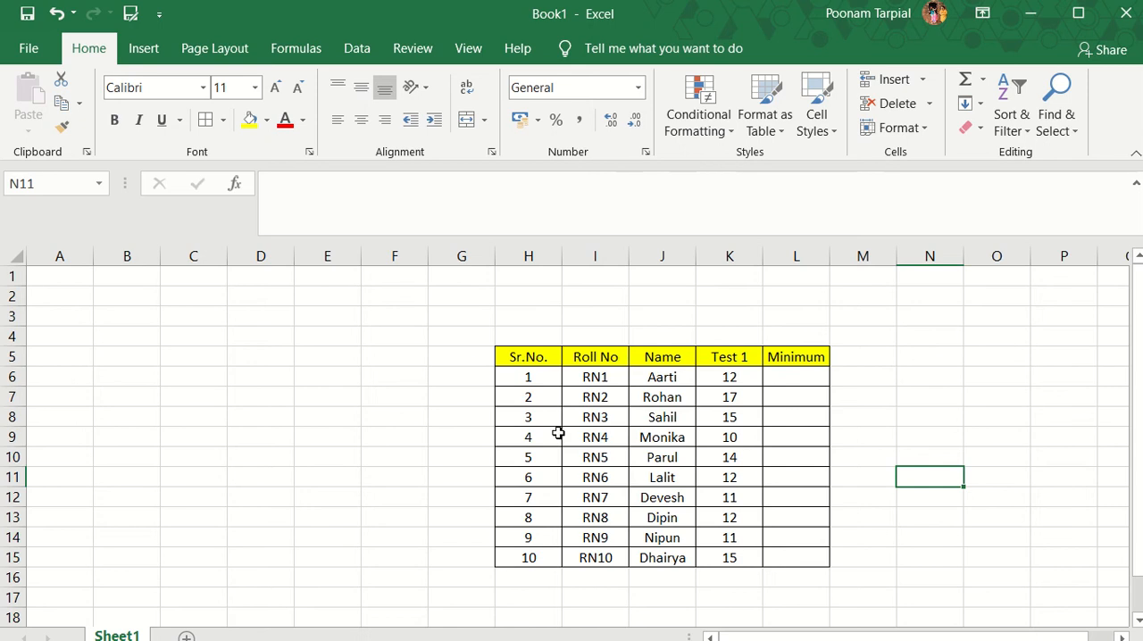
{"action": "mouse_move", "coordinate": [540, 439]}
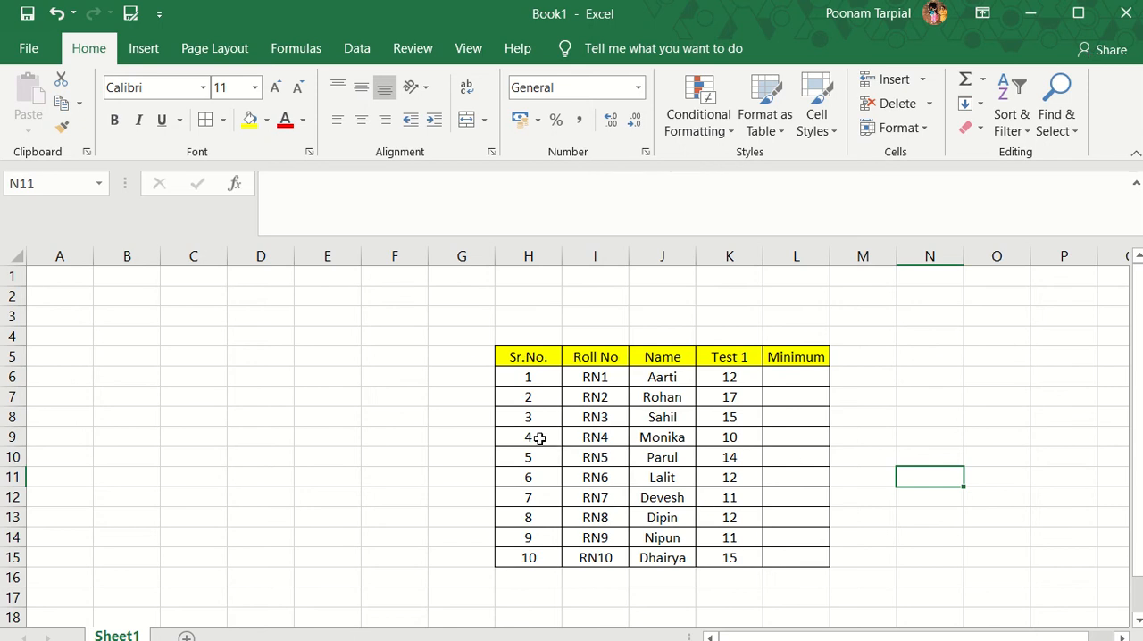
{"action": "mouse_move", "coordinate": [614, 496]}
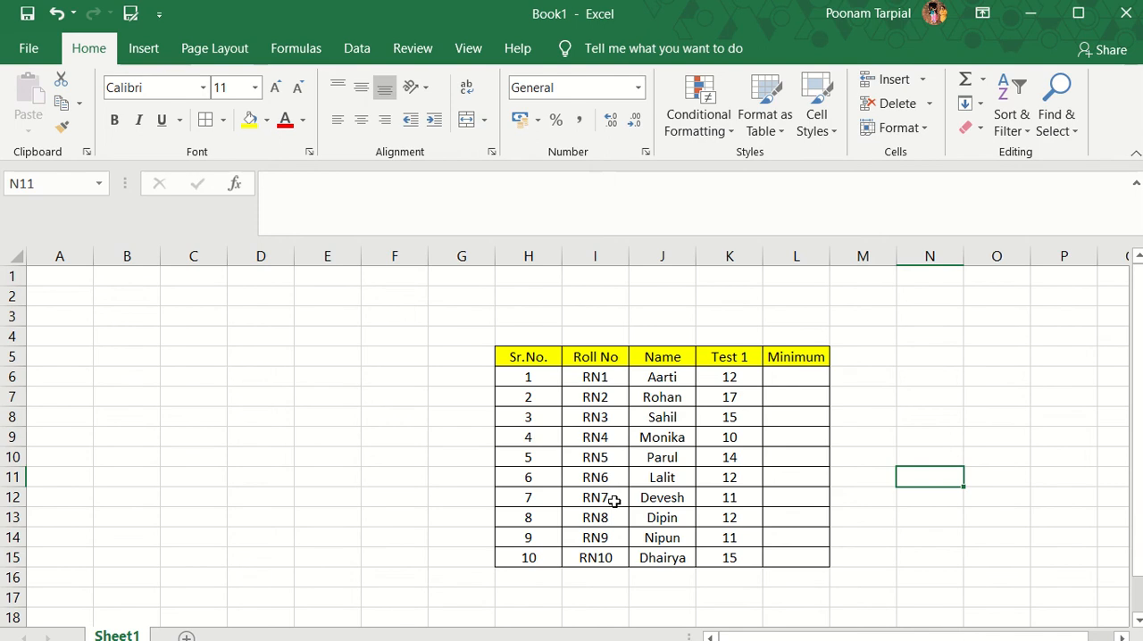
{"action": "mouse_move", "coordinate": [671, 457]}
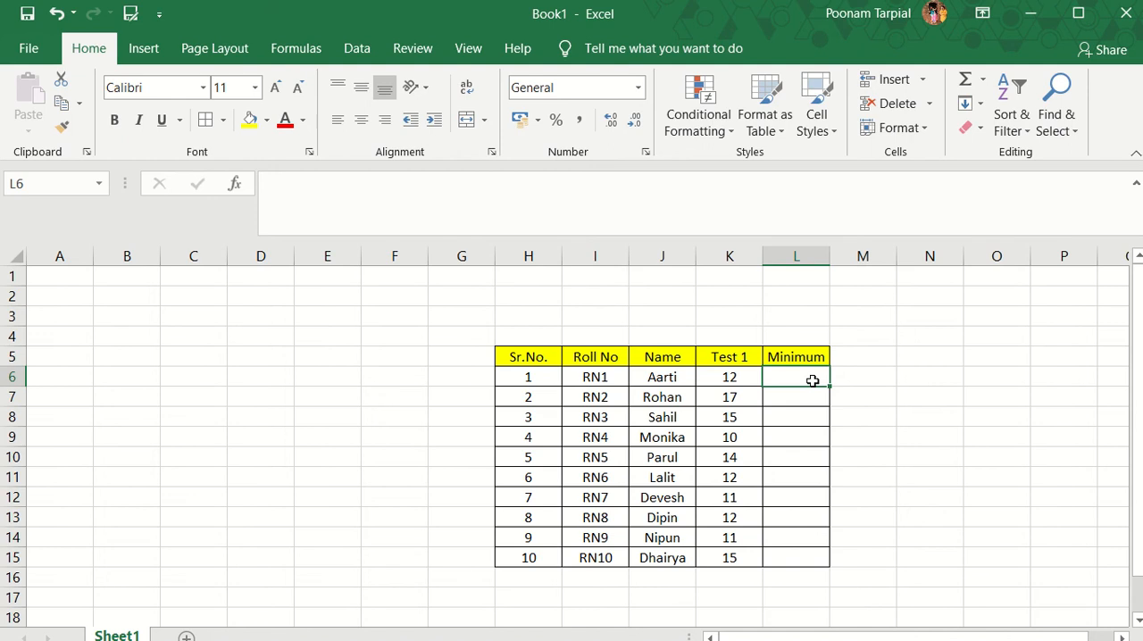
Enter =min(kk:K15) in L6 so the malformed range yields a #NAME? error
{"action": "type", "text": "="}
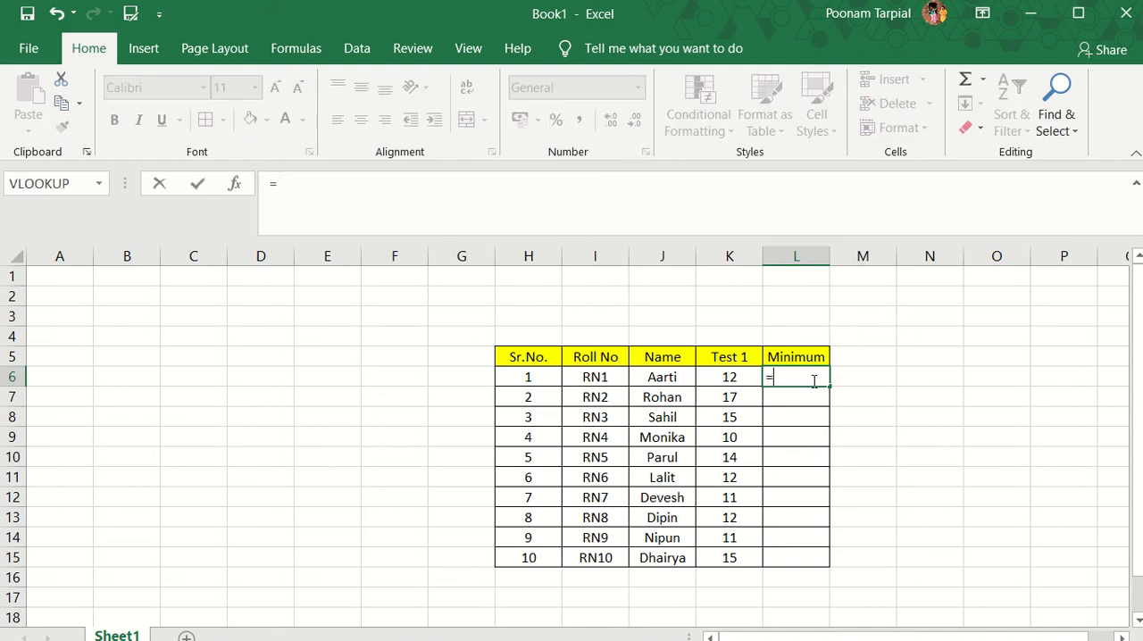
{"action": "type", "text": "min"}
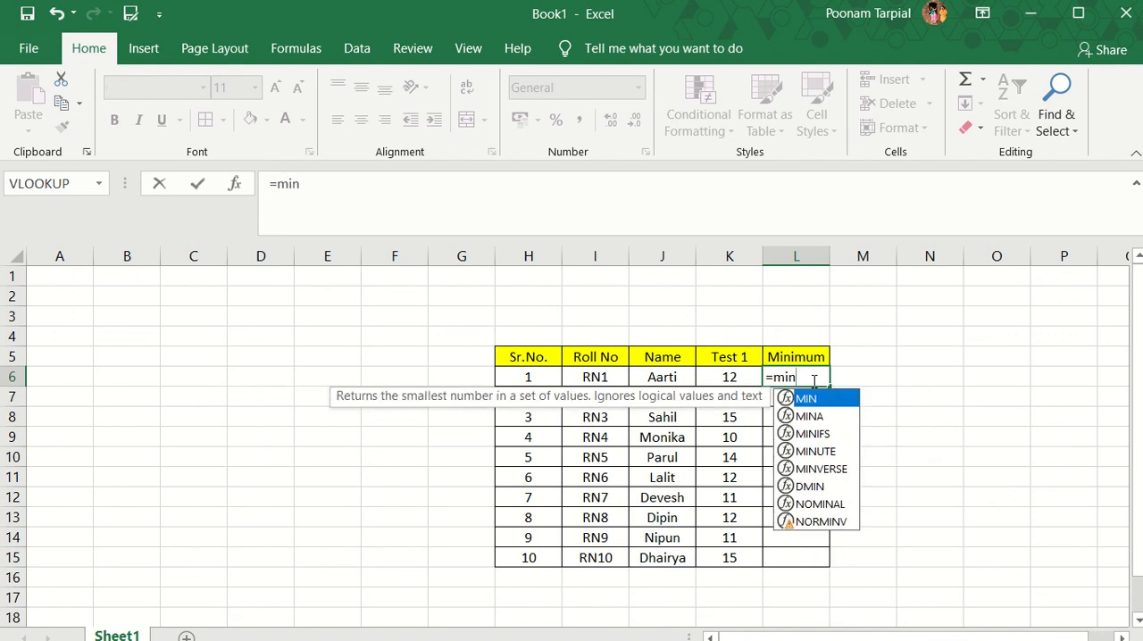
{"action": "type", "text": "("}
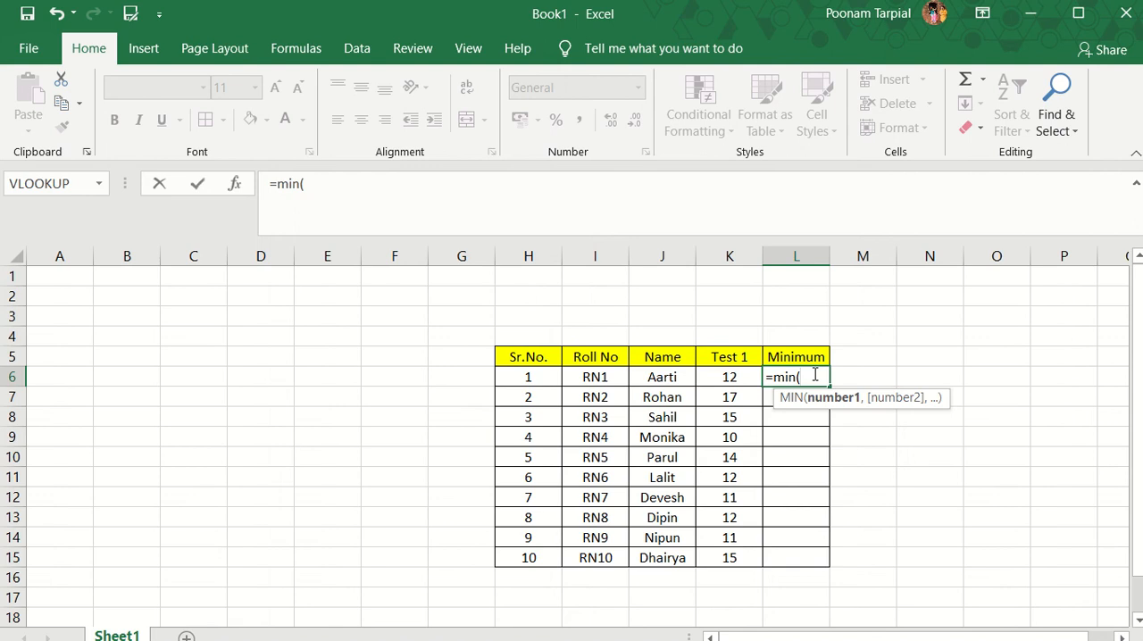
{"action": "type", "text": "kk"}
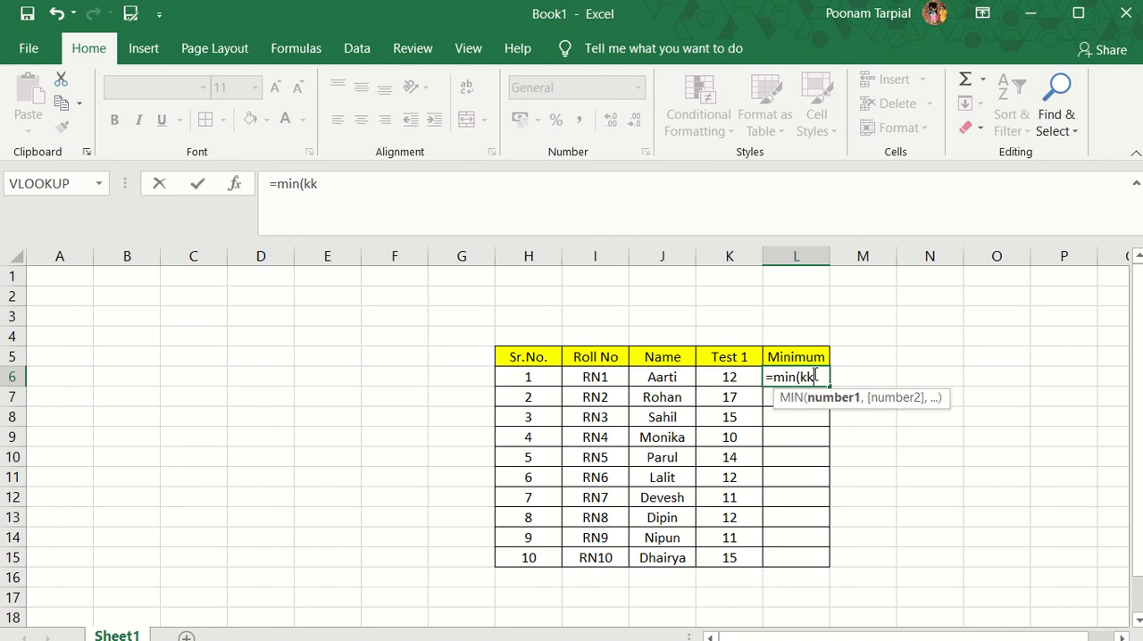
{"action": "type", "text": ":"}
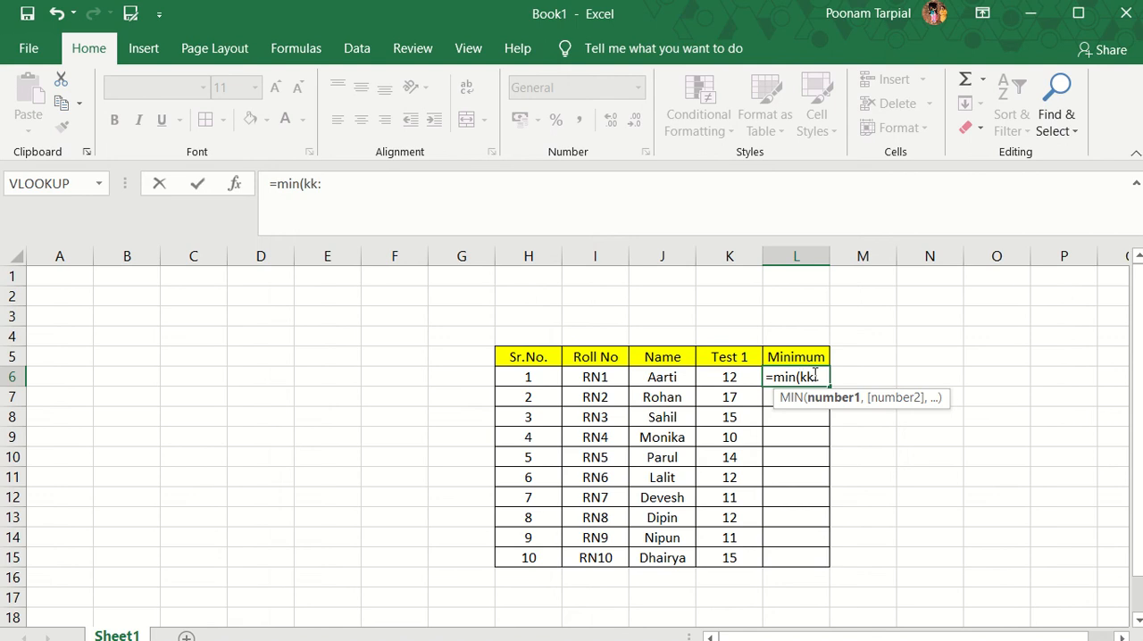
{"action": "type", "text": ":k"}
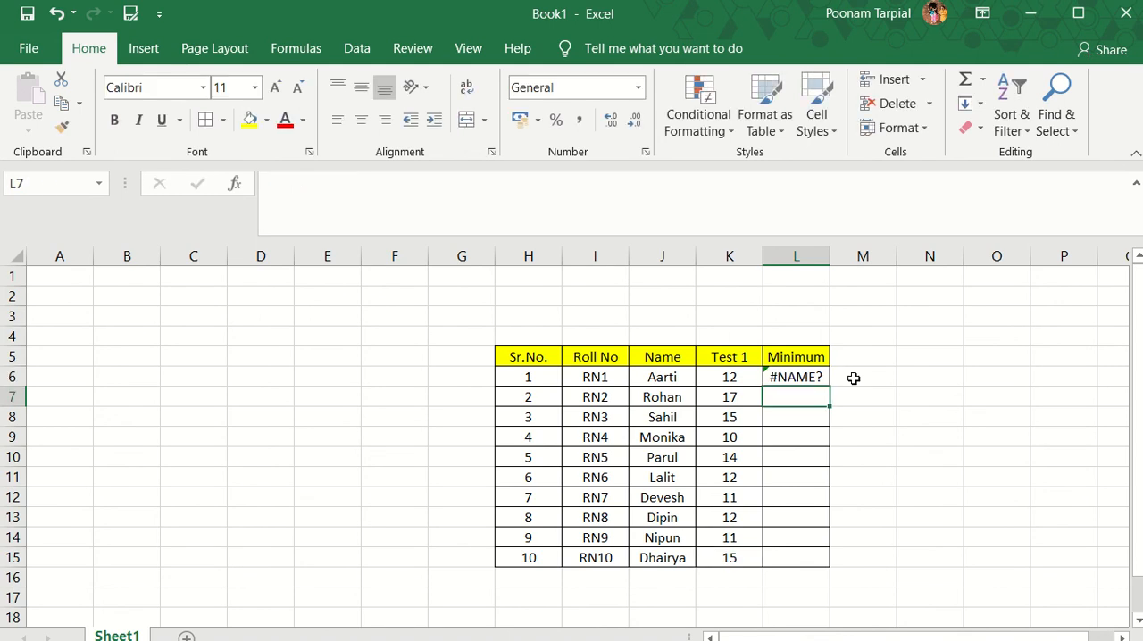
Select L6 to reveal its MIN(kk:K15) formula behind the #NAME? error
{"action": "left_click", "coordinate": [794, 375]}
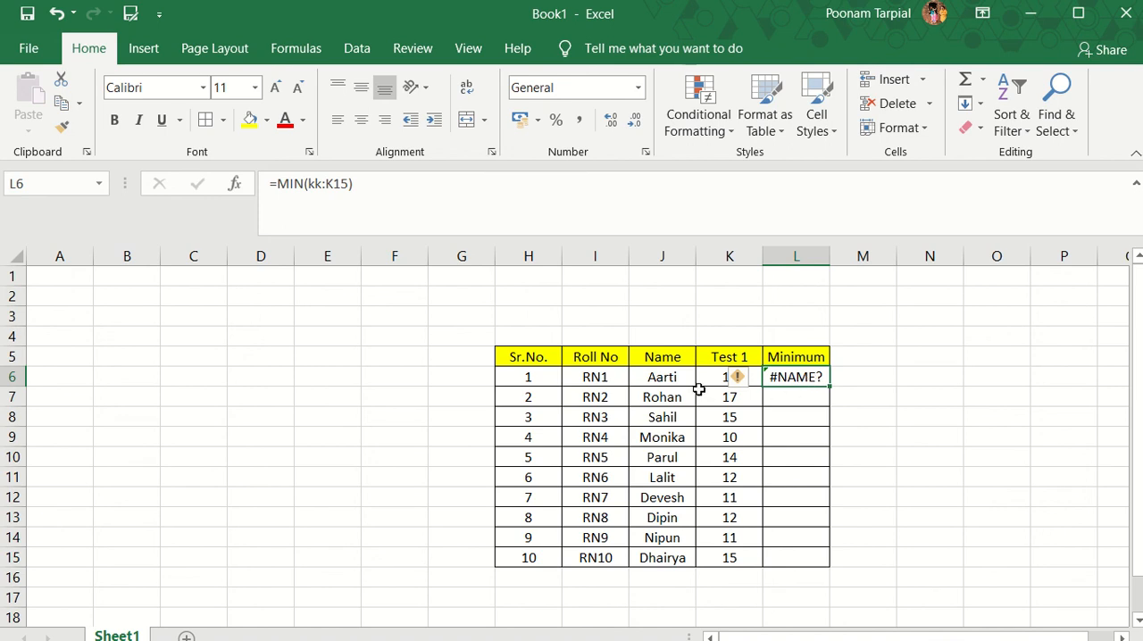
{"action": "mouse_move", "coordinate": [707, 396]}
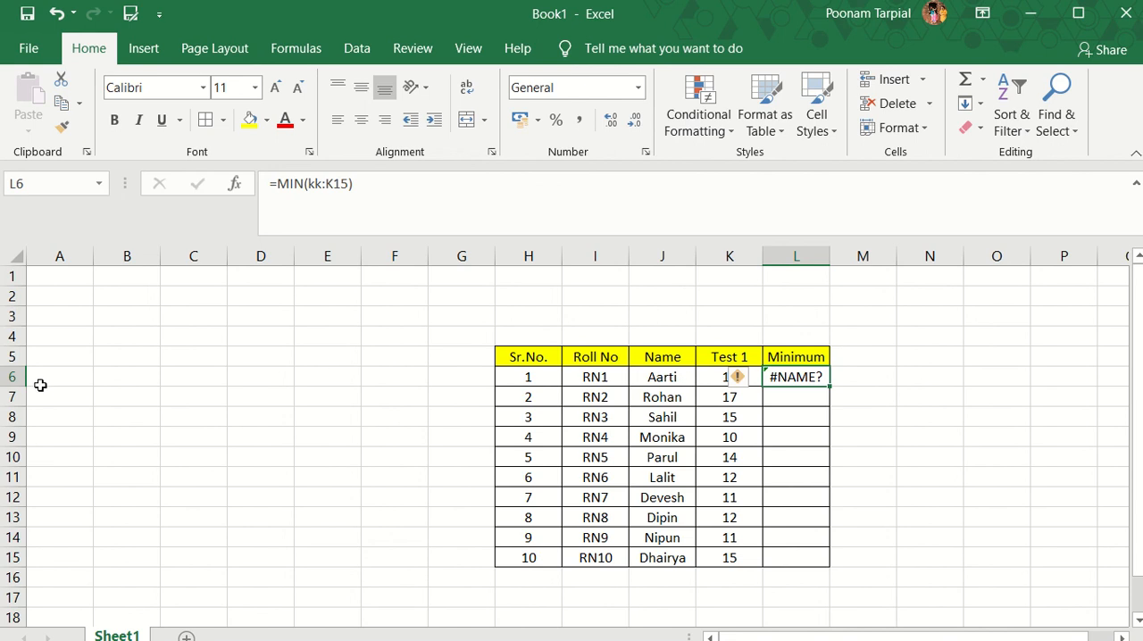
{"action": "mouse_move", "coordinate": [616, 357]}
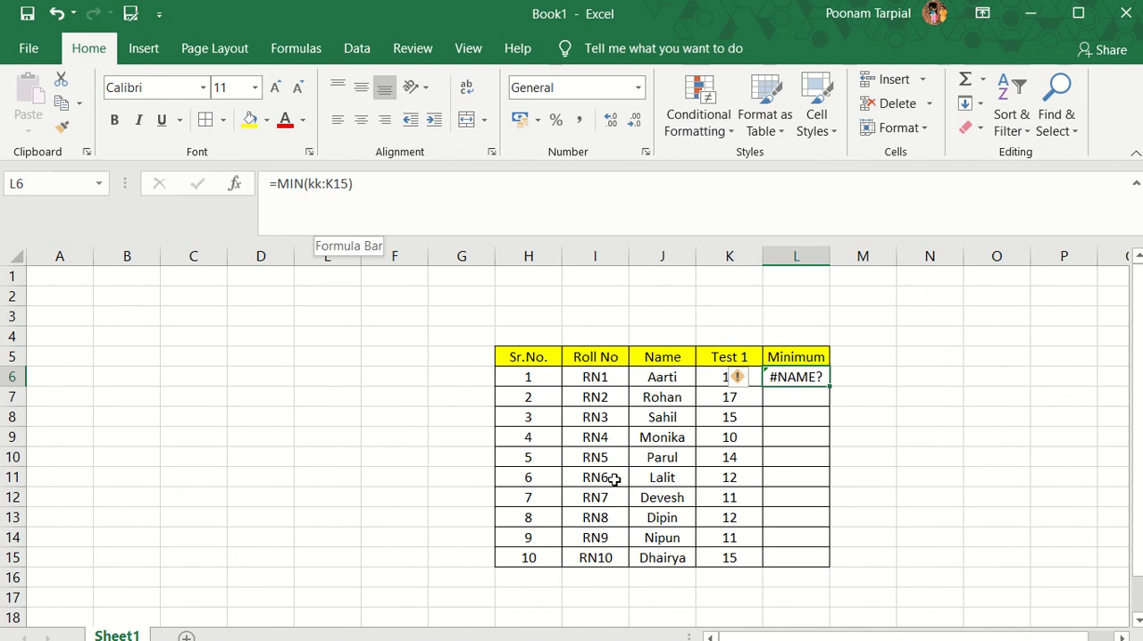
{"action": "mouse_move", "coordinate": [754, 388]}
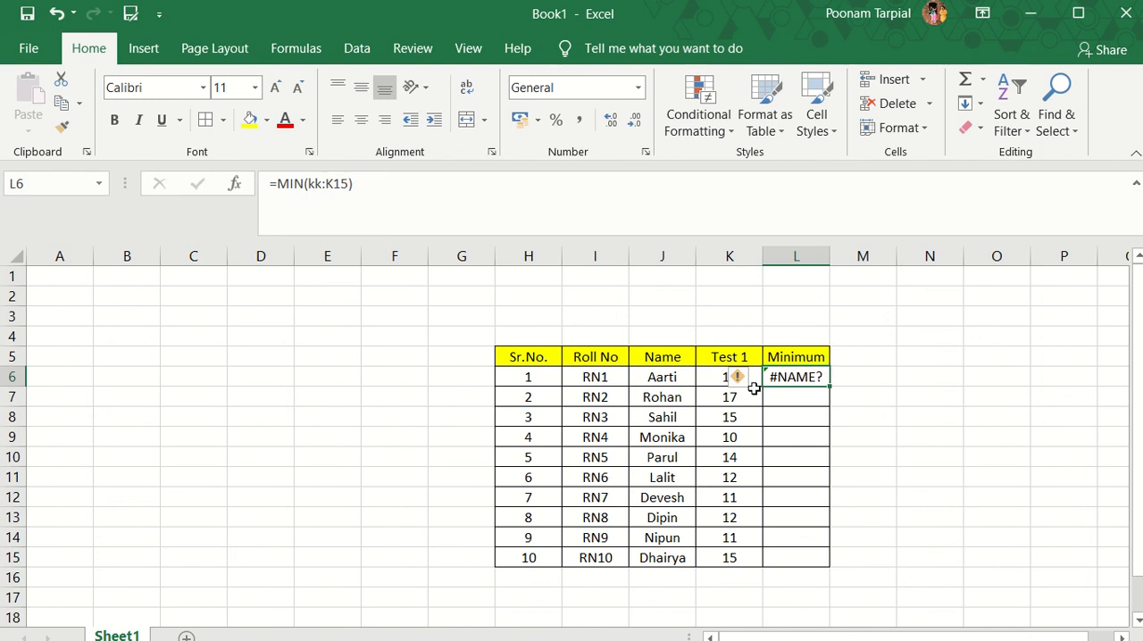
{"action": "mouse_move", "coordinate": [737, 375]}
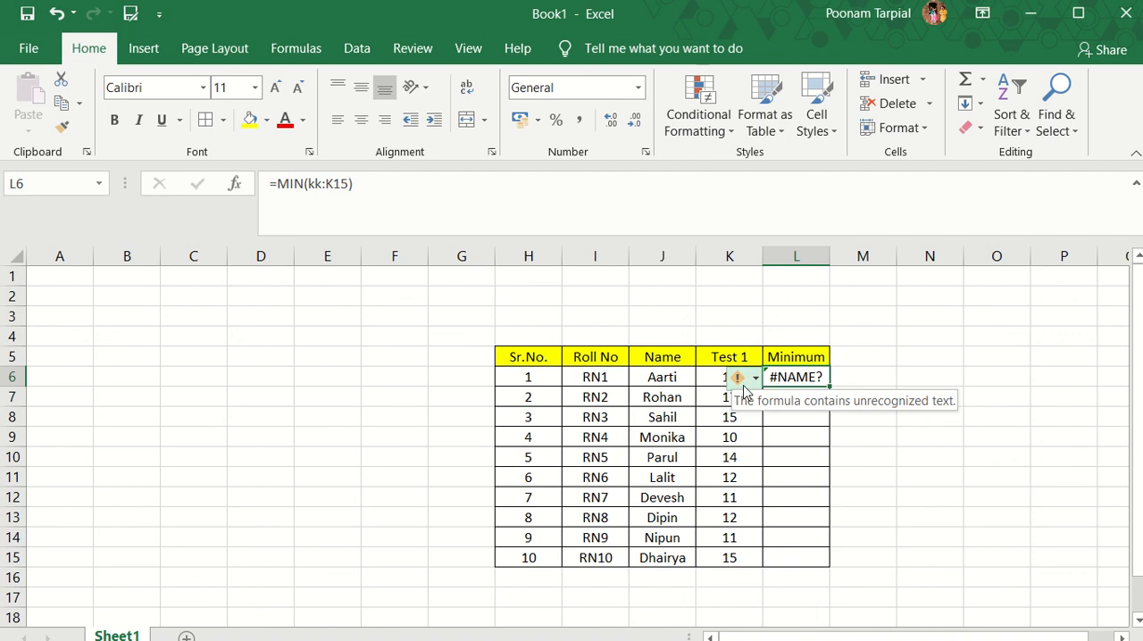
{"action": "mouse_move", "coordinate": [741, 388]}
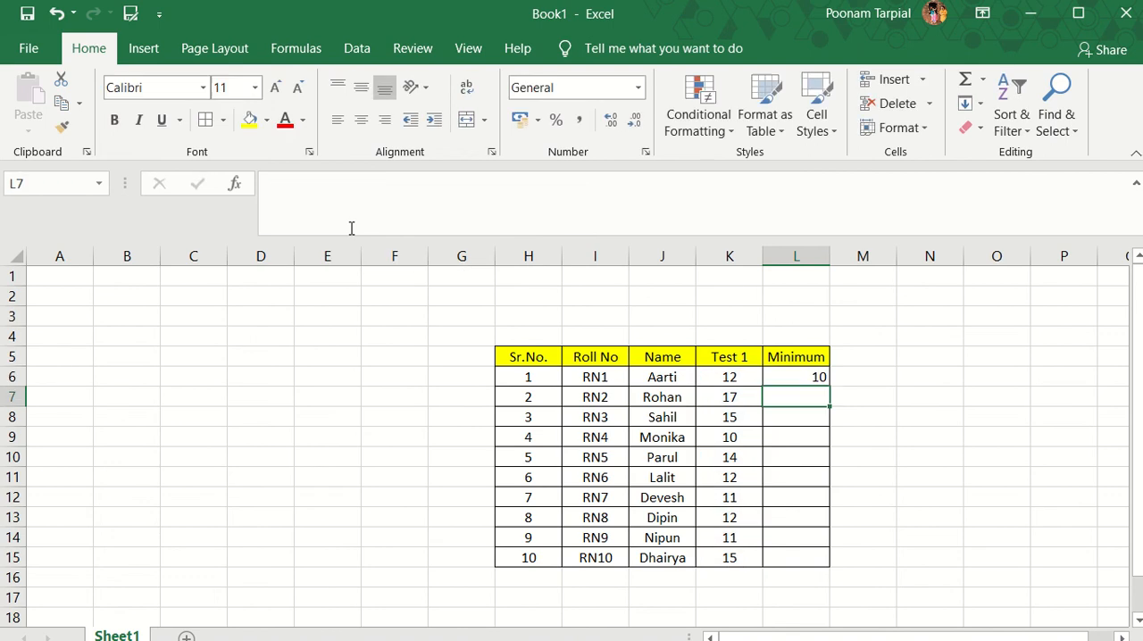
Re-enter the L6 range as kk:K15, bringing back the #NAME? error
{"action": "left_click", "coordinate": [795, 377]}
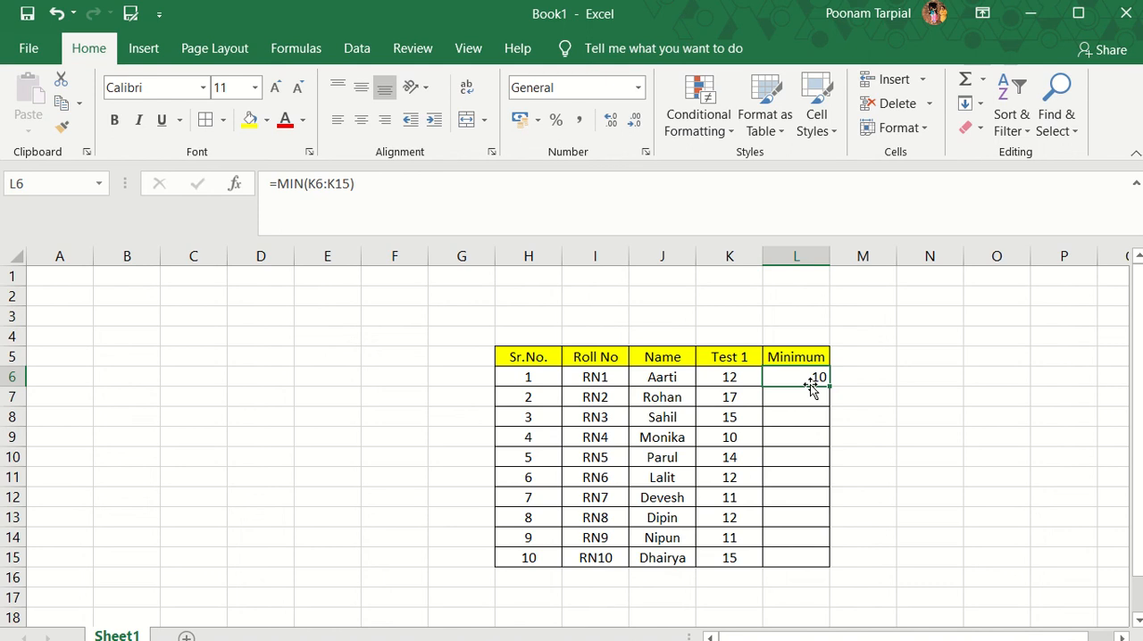
{"action": "type", "text": "kk"}
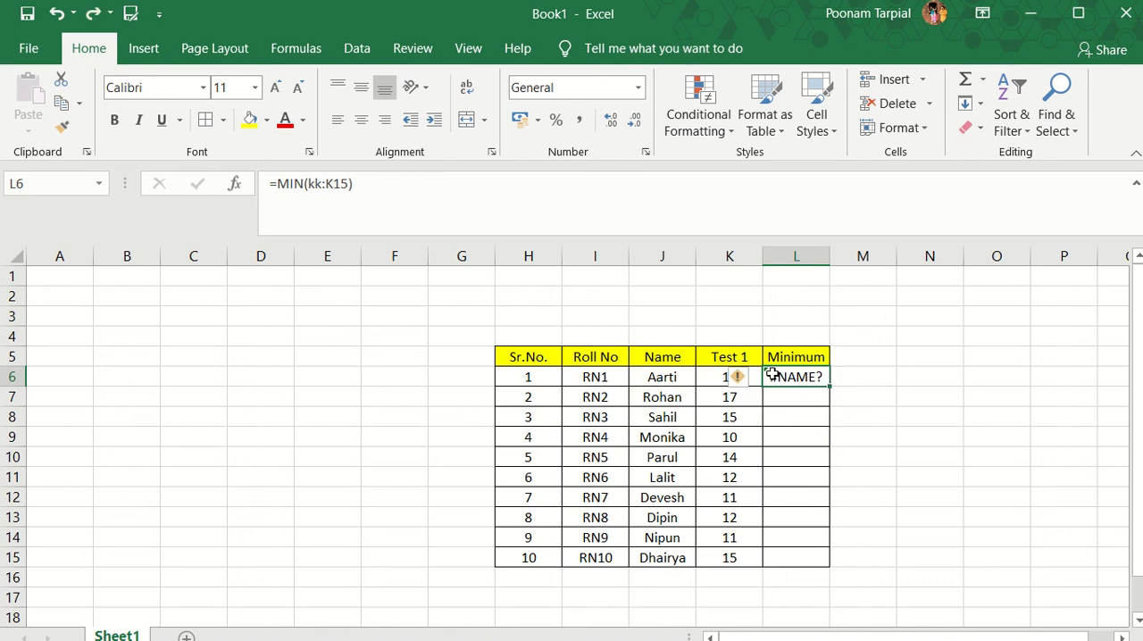